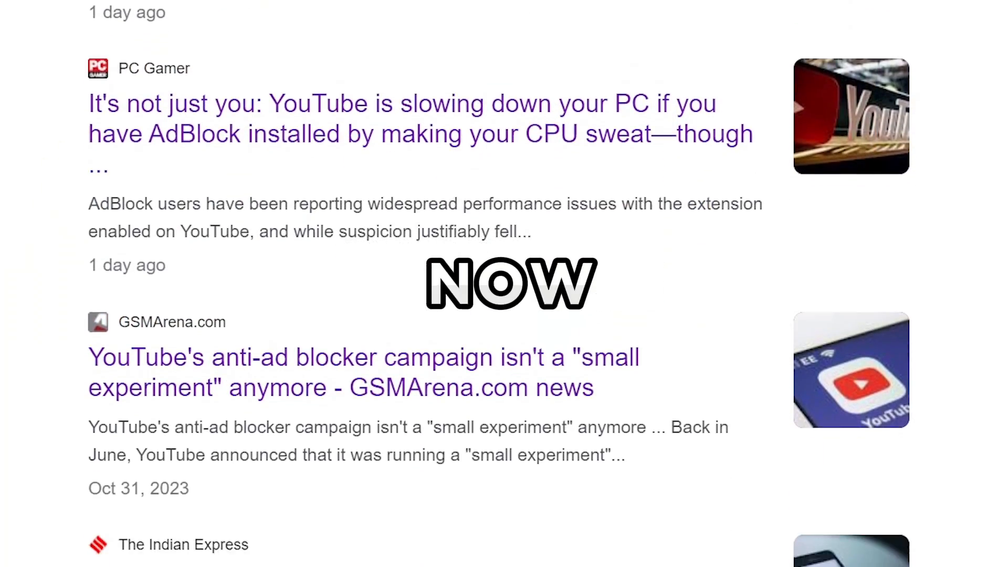
- Scroll down and go to Chrome's installed extensions list
{"action": "scroll", "scroll_direction": "down", "scroll_amount": 3}
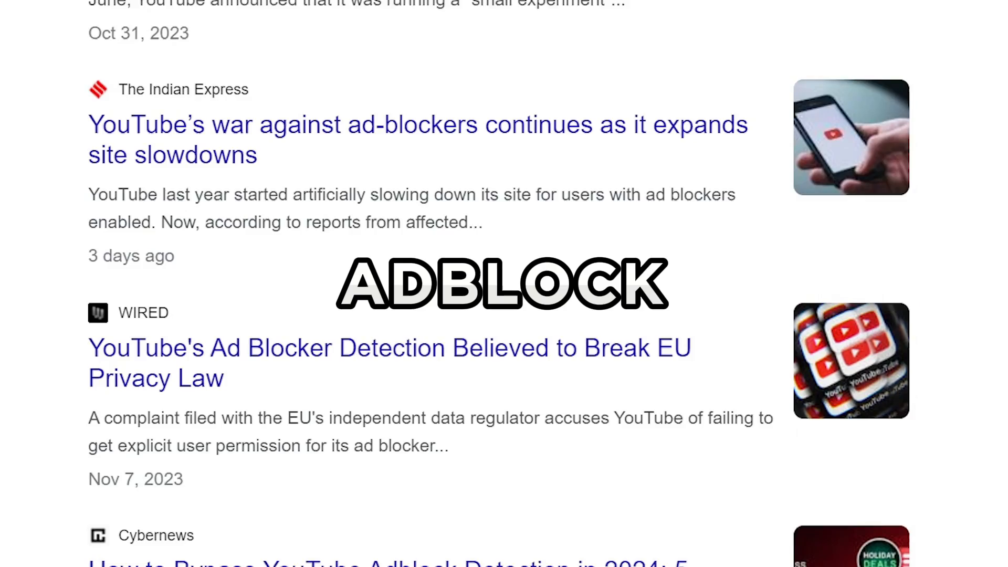
{"action": "scroll", "scroll_direction": "down", "scroll_amount": 3}
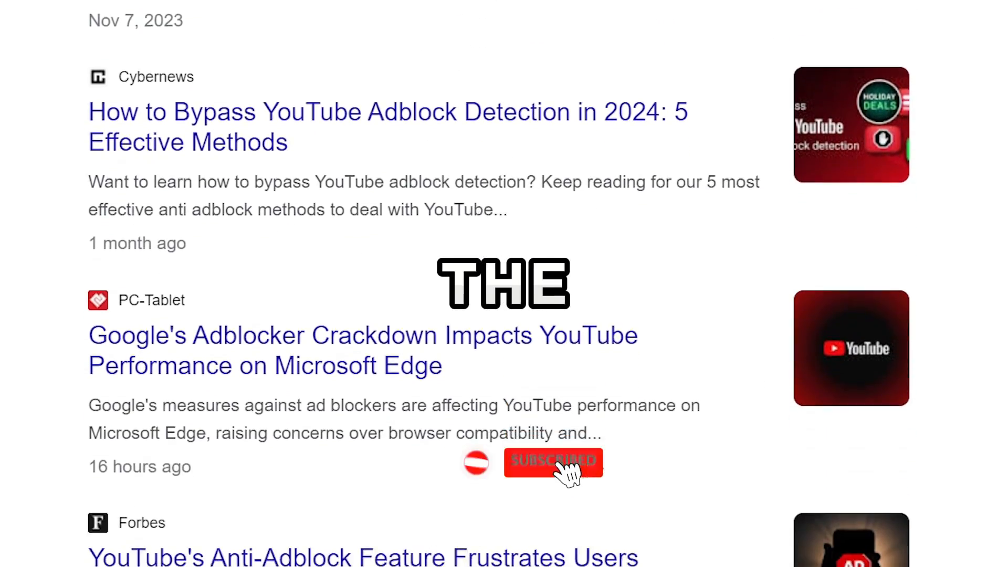
{"action": "scroll", "scroll_direction": "down", "scroll_amount": 3}
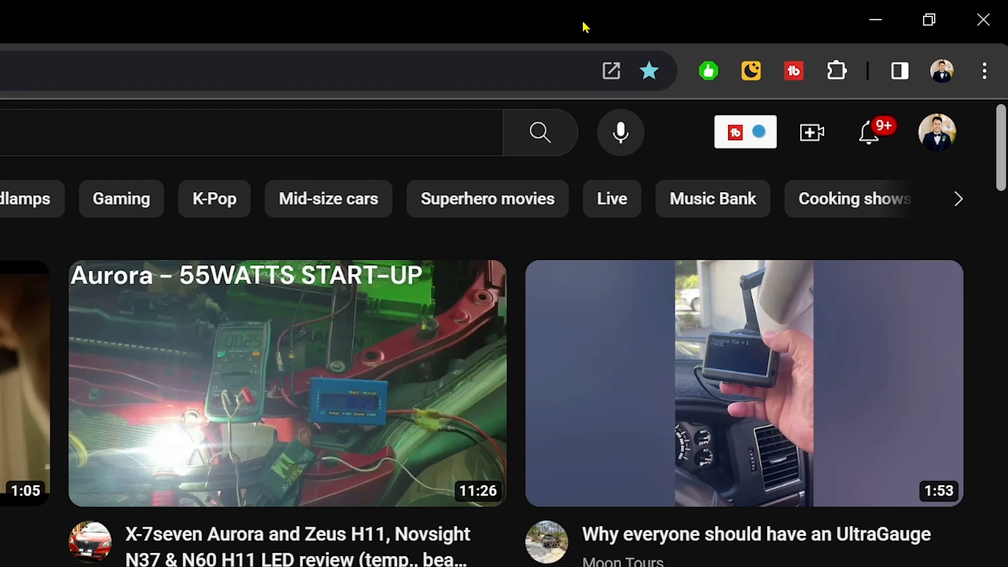
{"action": "left_click", "coordinate": [837, 71]}
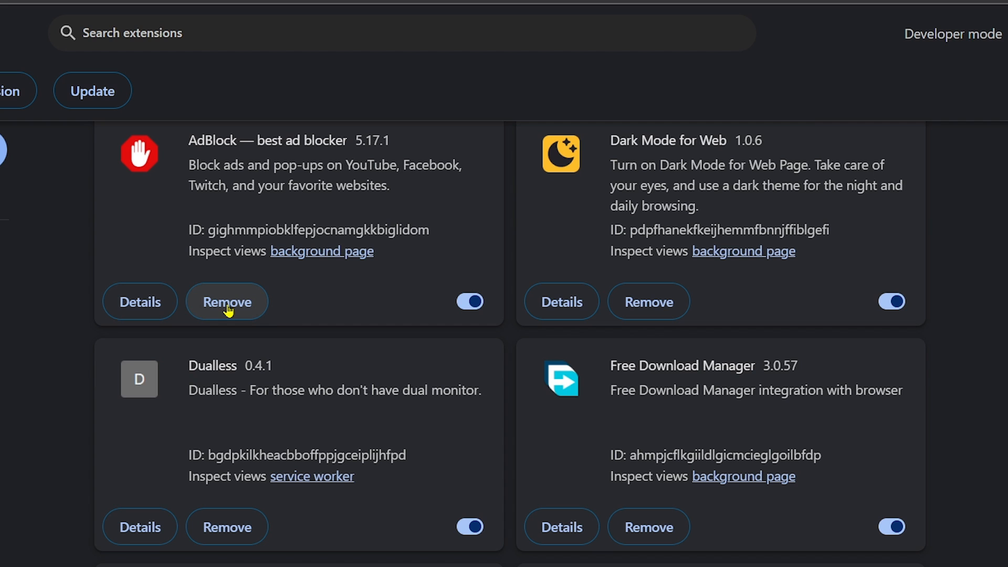
- Remove AdBlock, confirm, and highlight the 'AdBlock has been uninstalled' heading
{"action": "left_click", "coordinate": [227, 301]}
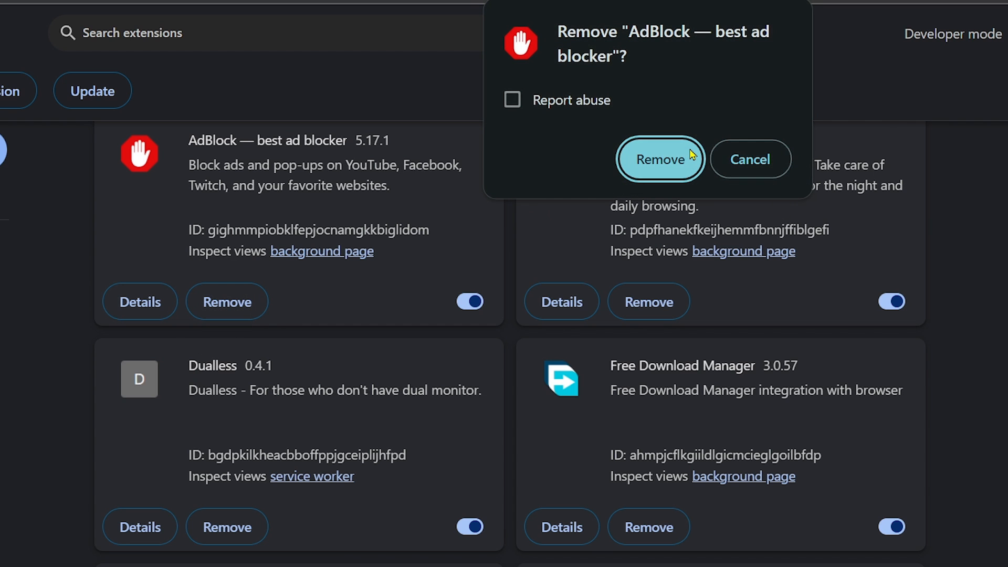
{"action": "left_click", "coordinate": [659, 158]}
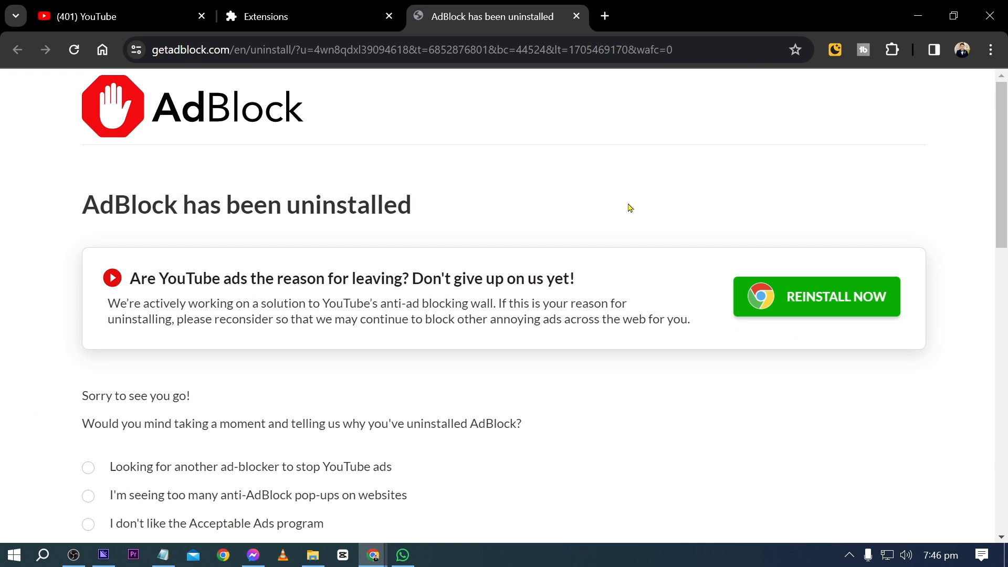
{"action": "triple_click", "coordinate": [246, 204]}
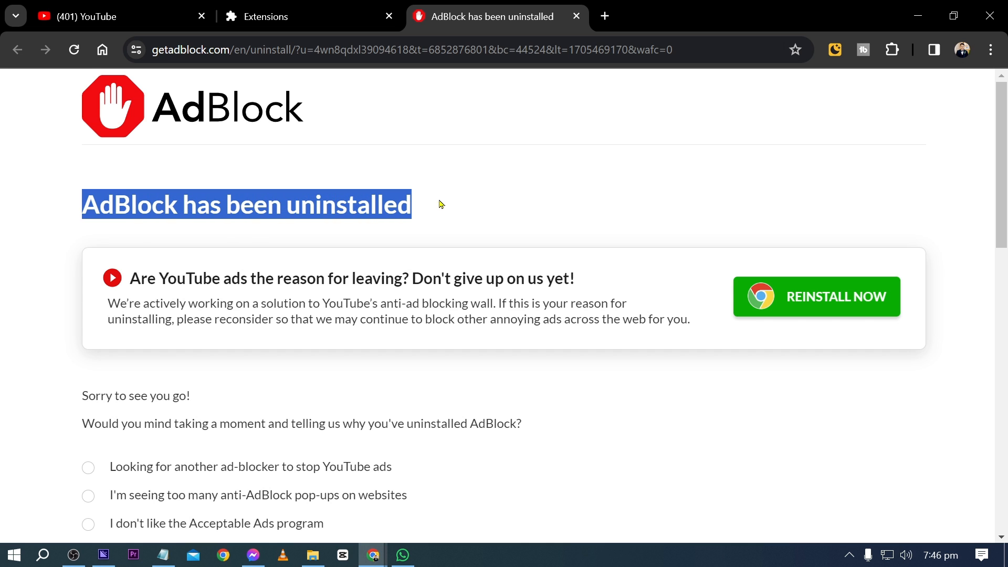
- Scroll the extensions list to verify AdBlock is gone, then switch to the Streamlabs vs OBS Studio video
{"action": "left_click", "coordinate": [574, 17]}
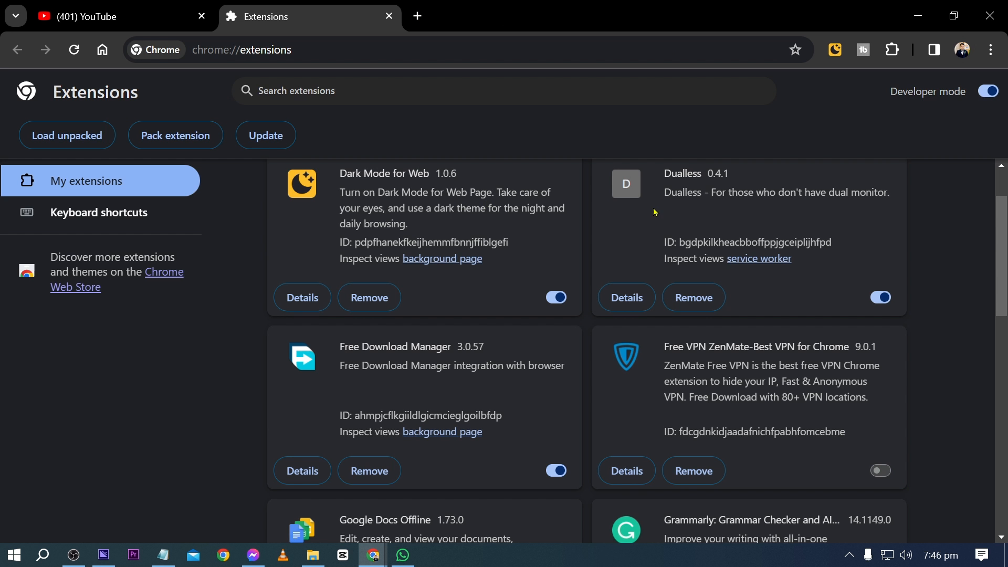
{"action": "scroll", "scroll_direction": "down", "scroll_amount": 3}
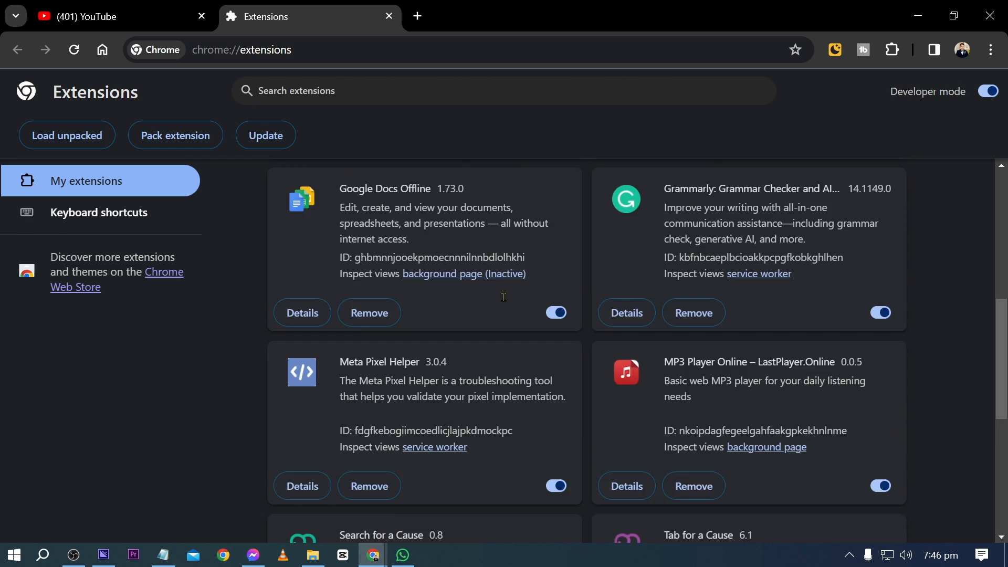
{"action": "scroll", "scroll_direction": "down", "scroll_amount": 3}
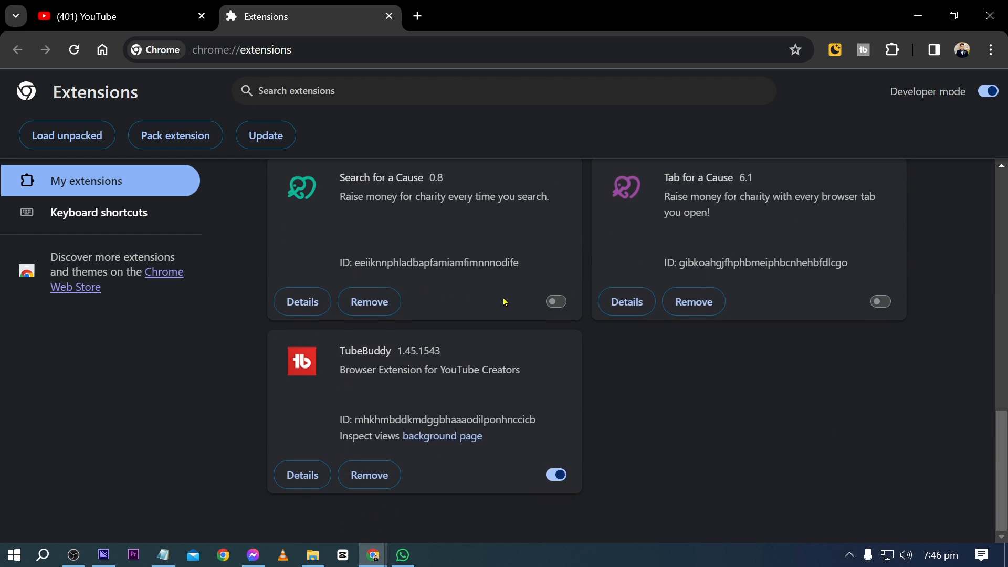
{"action": "scroll", "scroll_direction": "down", "scroll_amount": 3}
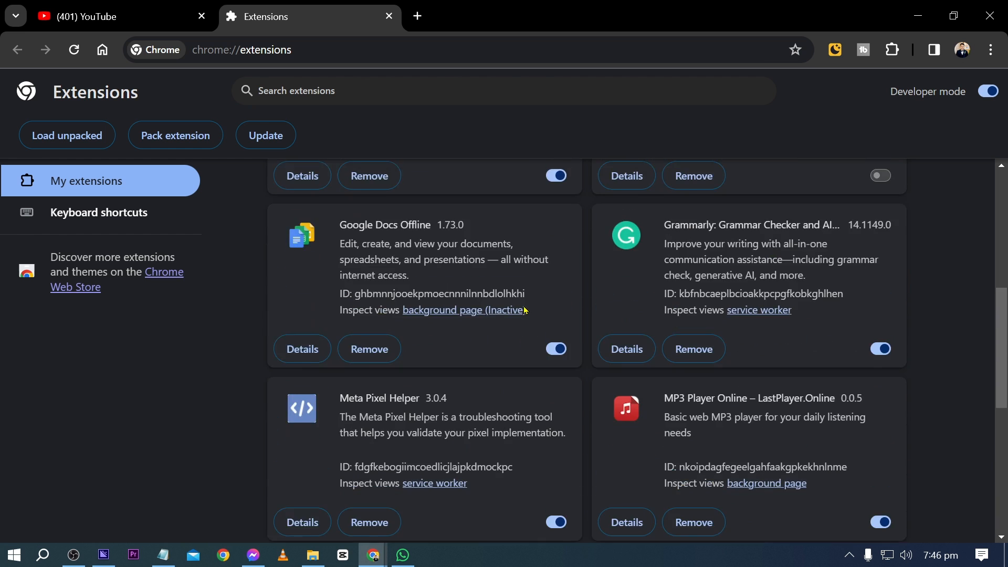
{"action": "left_click", "coordinate": [389, 16]}
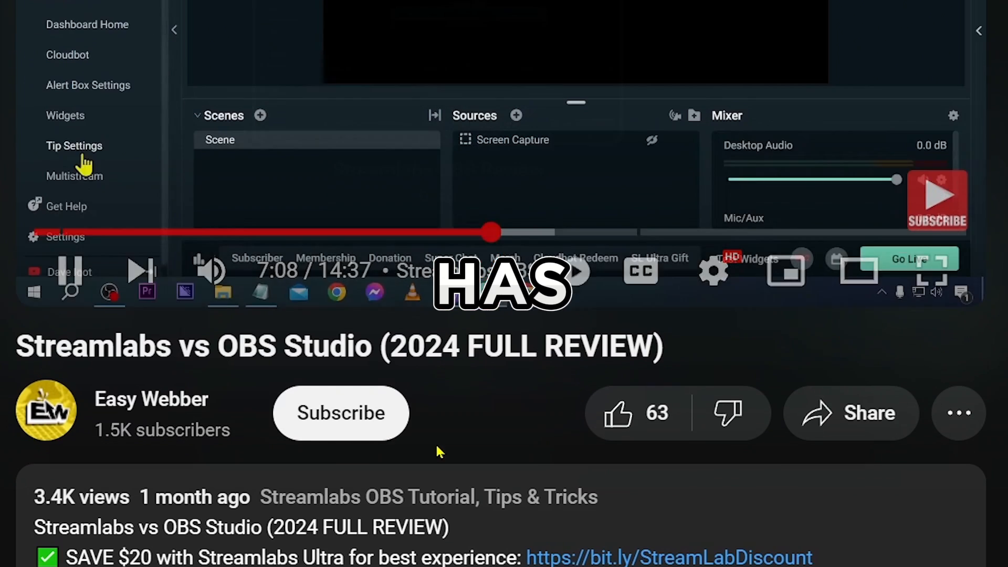
- Subscribe to Easy Webber and like the 'Streamlabs vs OBS Studio' video
{"action": "left_click", "coordinate": [340, 413]}
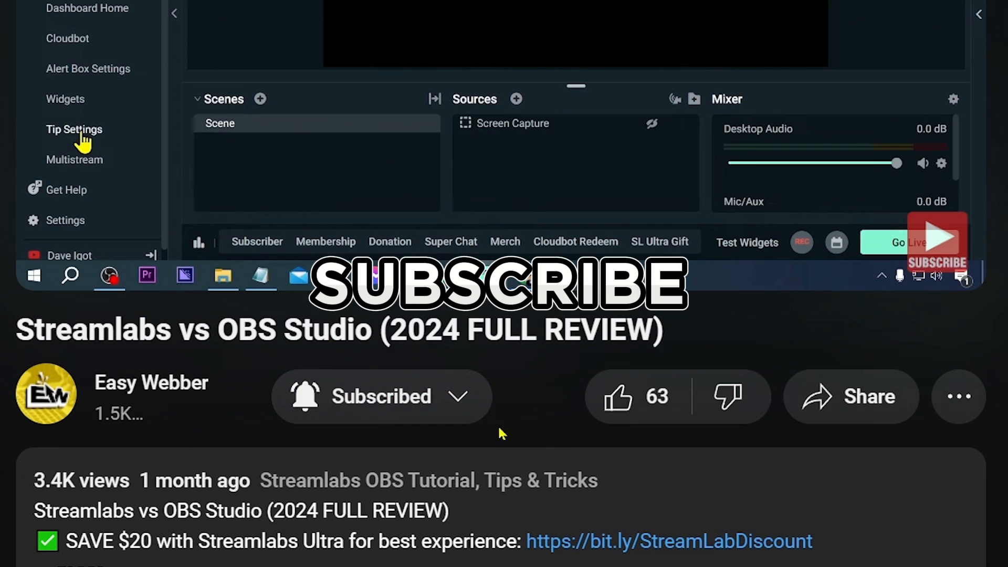
{"action": "left_click", "coordinate": [617, 395]}
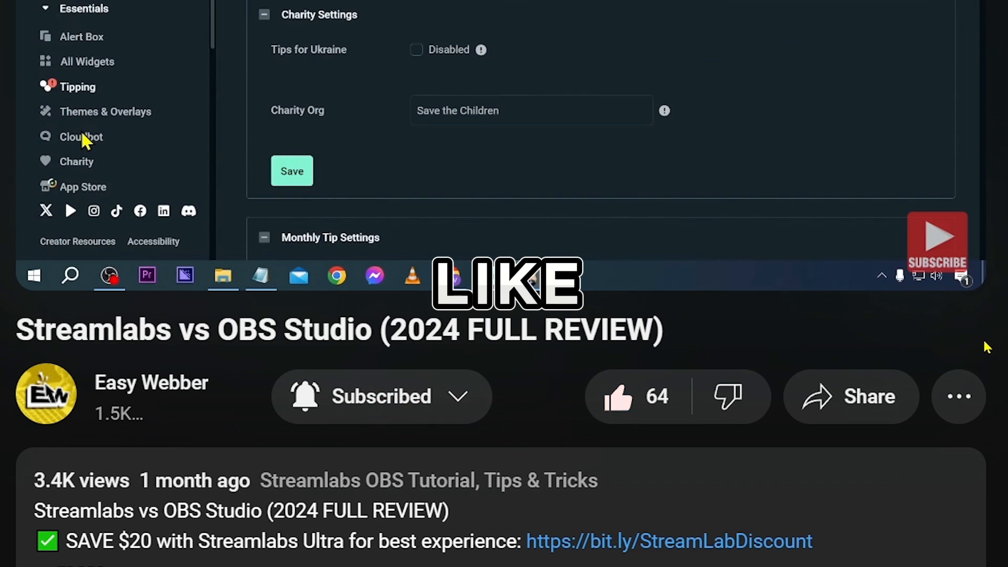